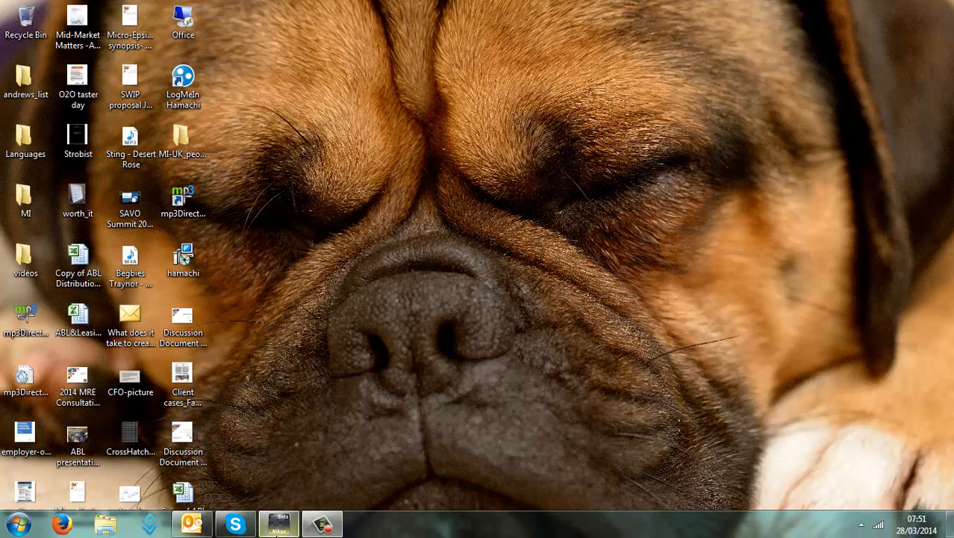
Launch Capture NX-D and load the portrait Mat-E.NEF into the preview
{"action": "left_click", "coordinate": [278, 523]}
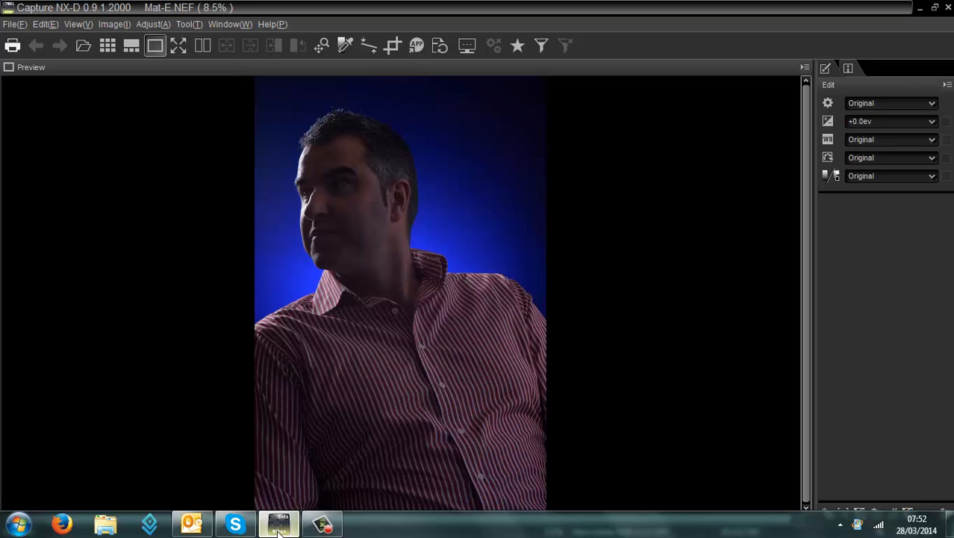
{"action": "mouse_move", "coordinate": [452, 512]}
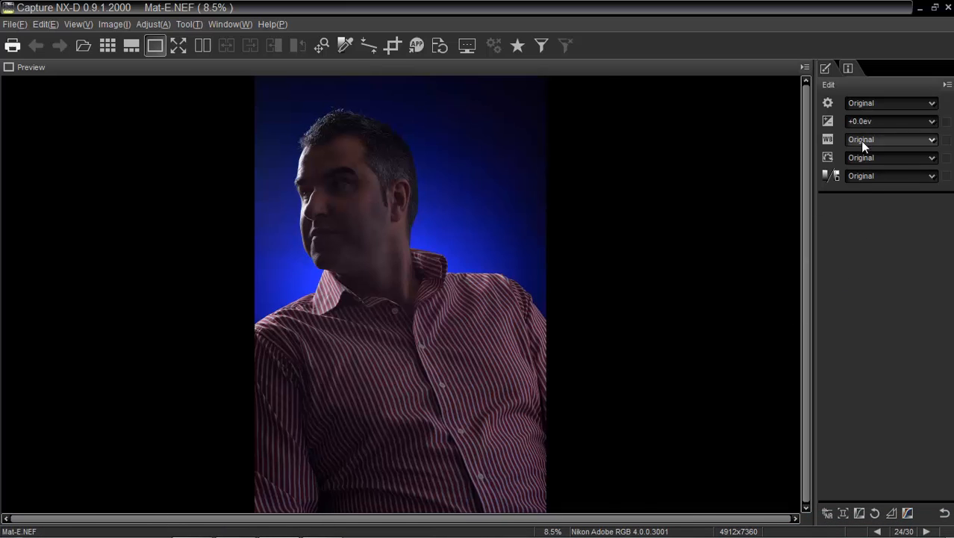
{"action": "mouse_move", "coordinate": [873, 256]}
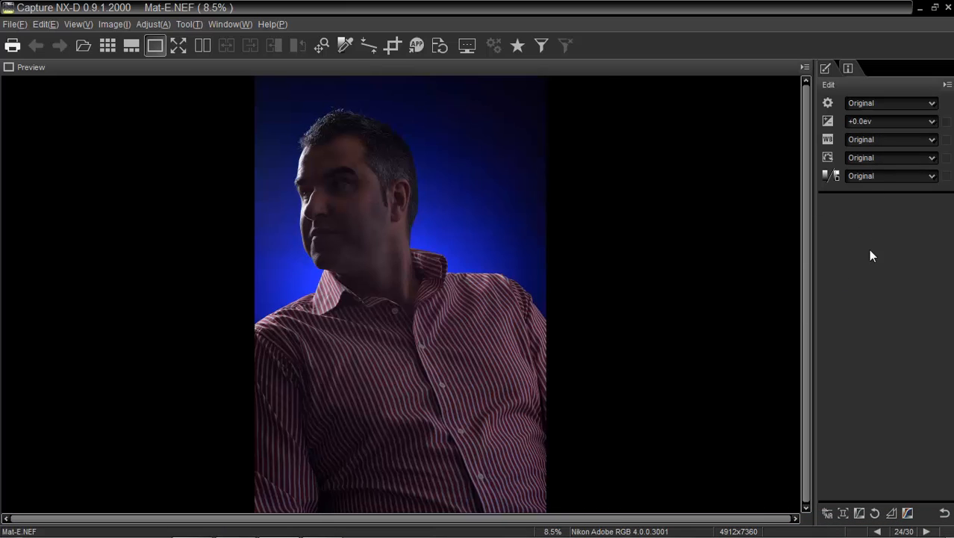
{"action": "mouse_move", "coordinate": [880, 119]}
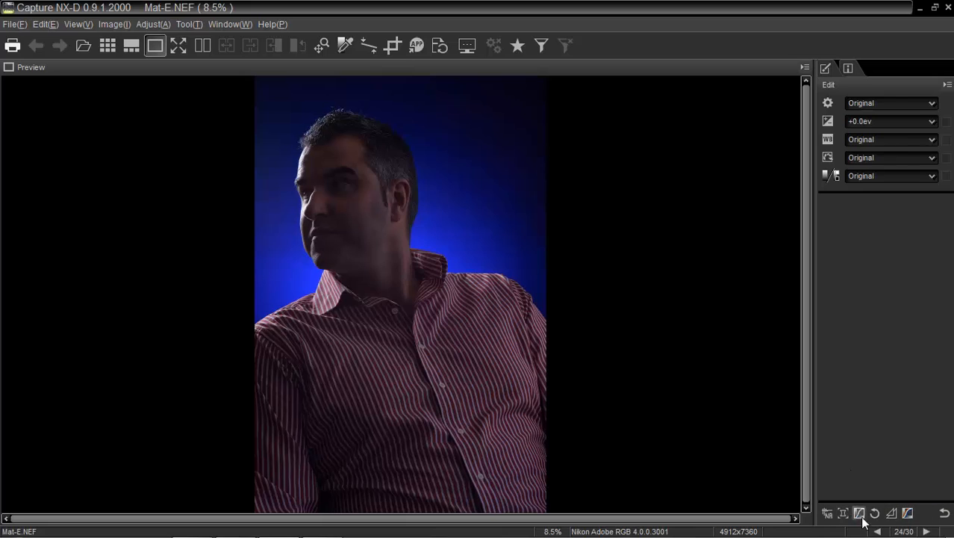
{"action": "mouse_move", "coordinate": [849, 257]}
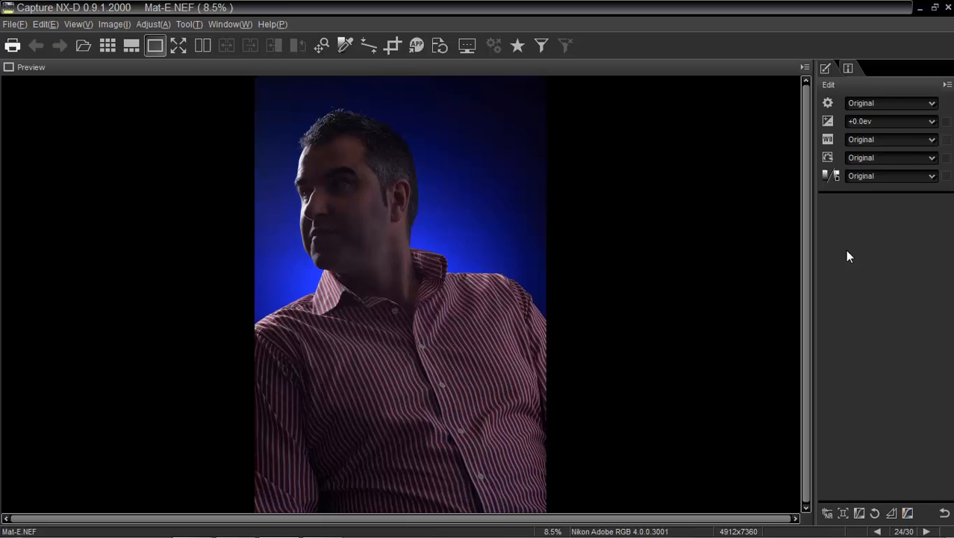
{"action": "mouse_move", "coordinate": [865, 185]}
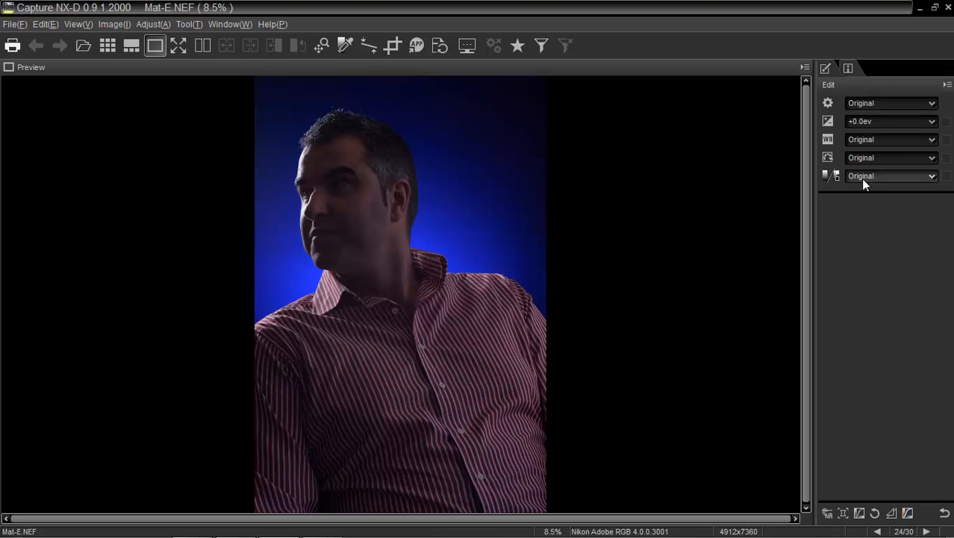
{"action": "mouse_move", "coordinate": [864, 226]}
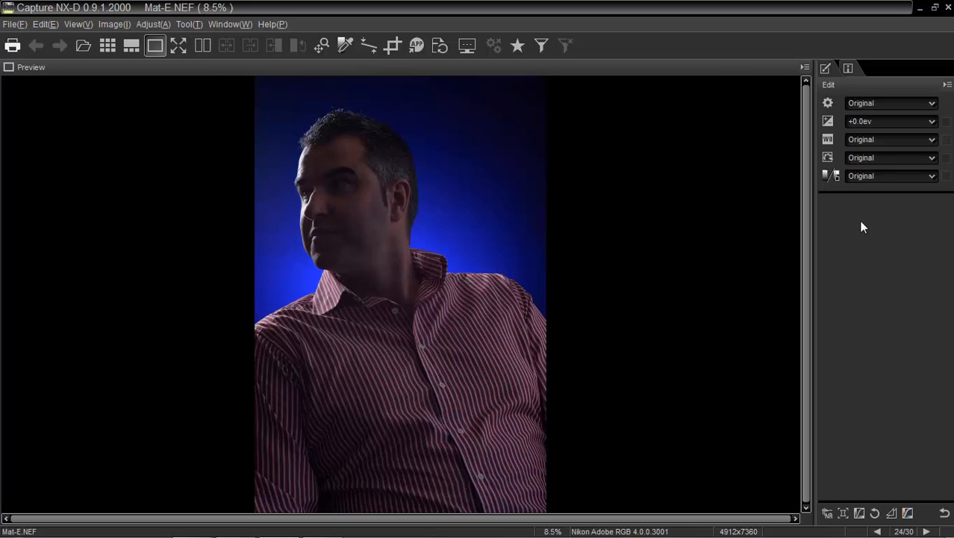
{"action": "mouse_move", "coordinate": [203, 46]}
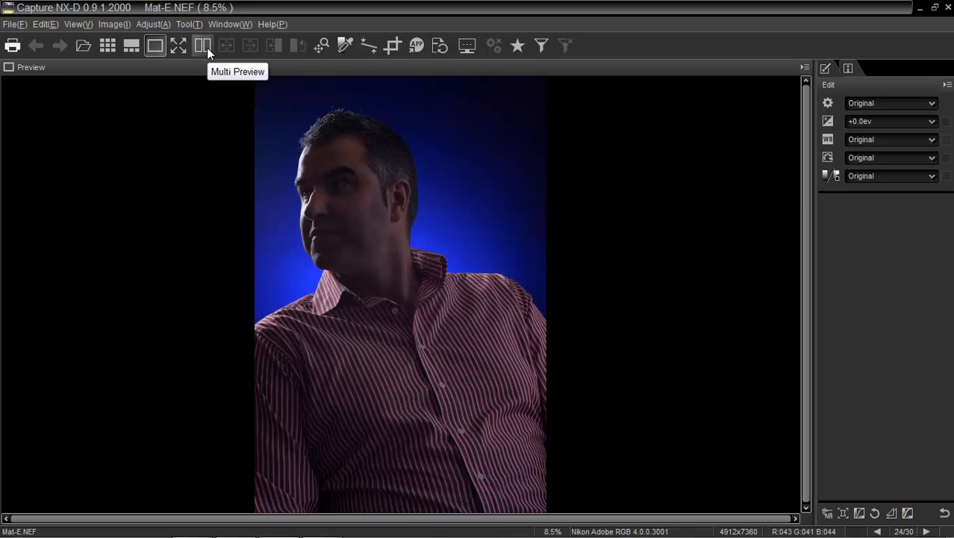
Switch the preview to the Compare Before and After Images layout
{"action": "left_click", "coordinate": [203, 46]}
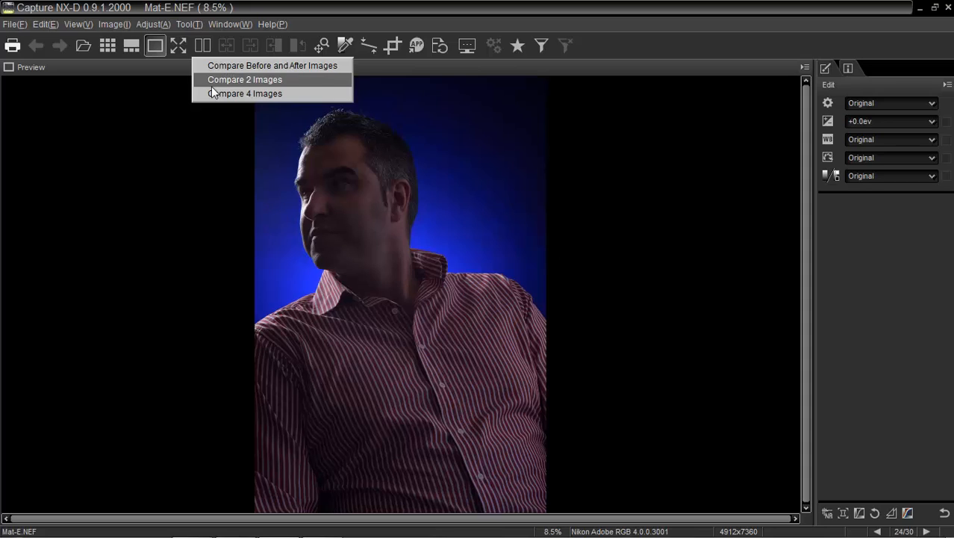
{"action": "mouse_move", "coordinate": [247, 65]}
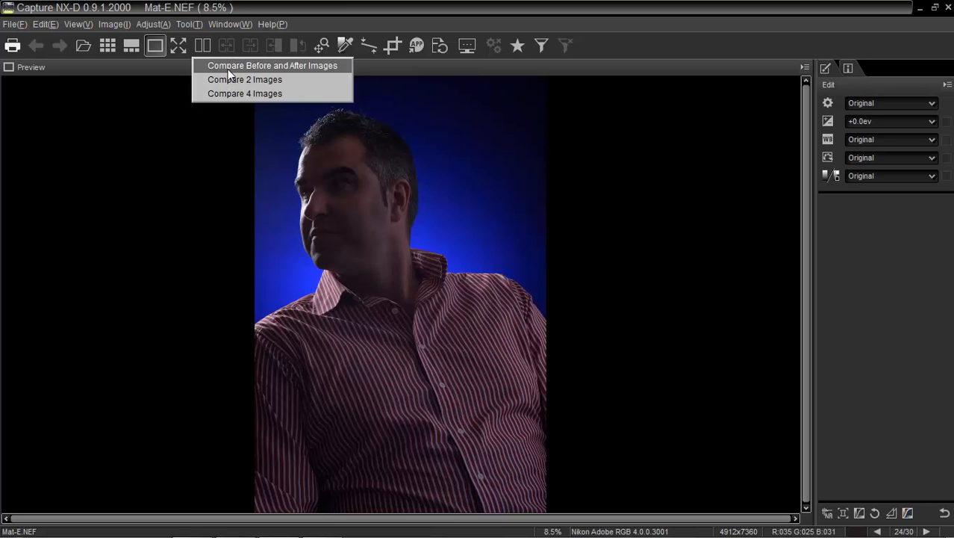
{"action": "left_click", "coordinate": [271, 65]}
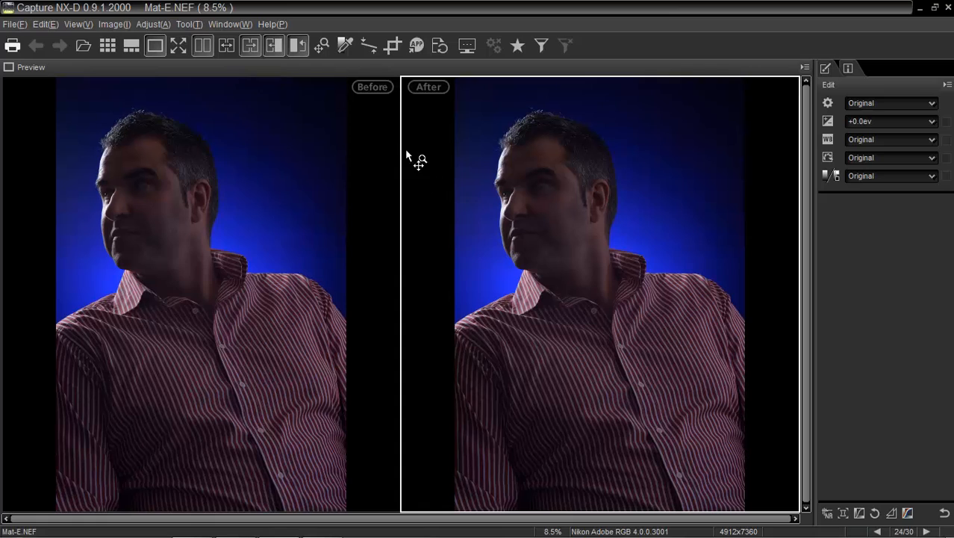
{"action": "mouse_move", "coordinate": [388, 108]}
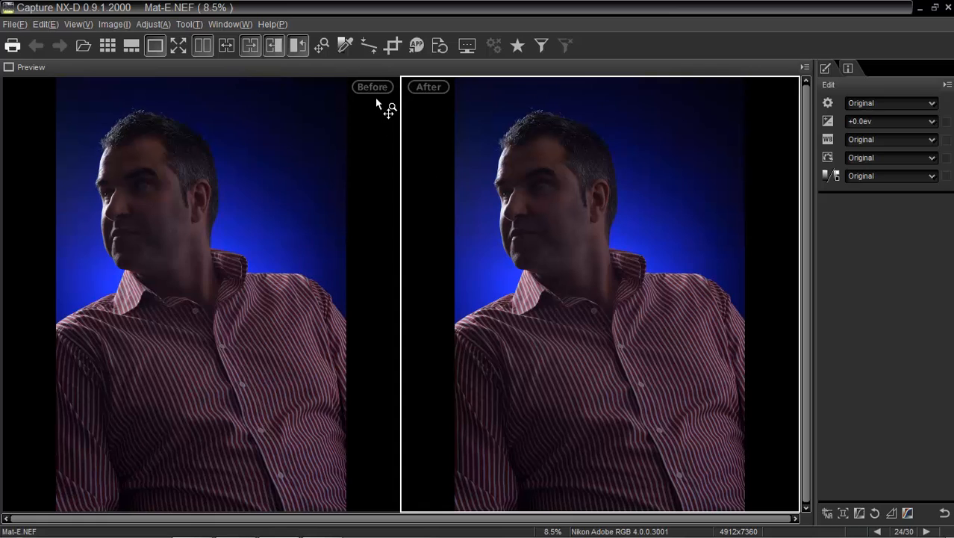
{"action": "mouse_move", "coordinate": [418, 213]}
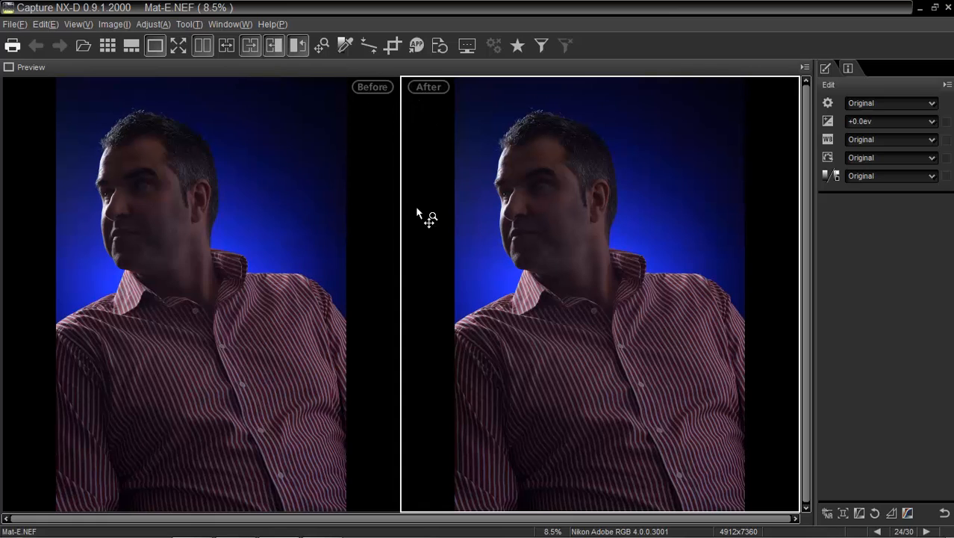
{"action": "mouse_move", "coordinate": [513, 256]}
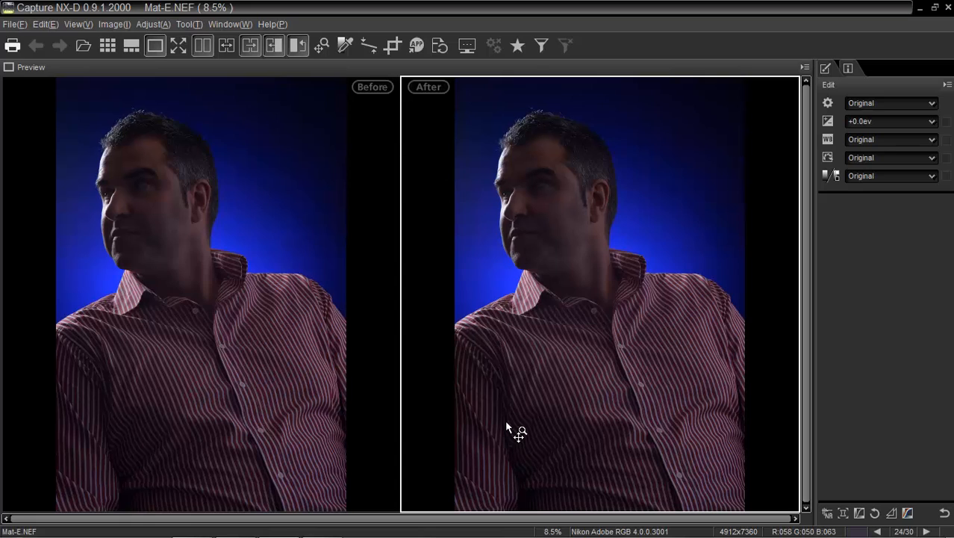
{"action": "mouse_move", "coordinate": [846, 278]}
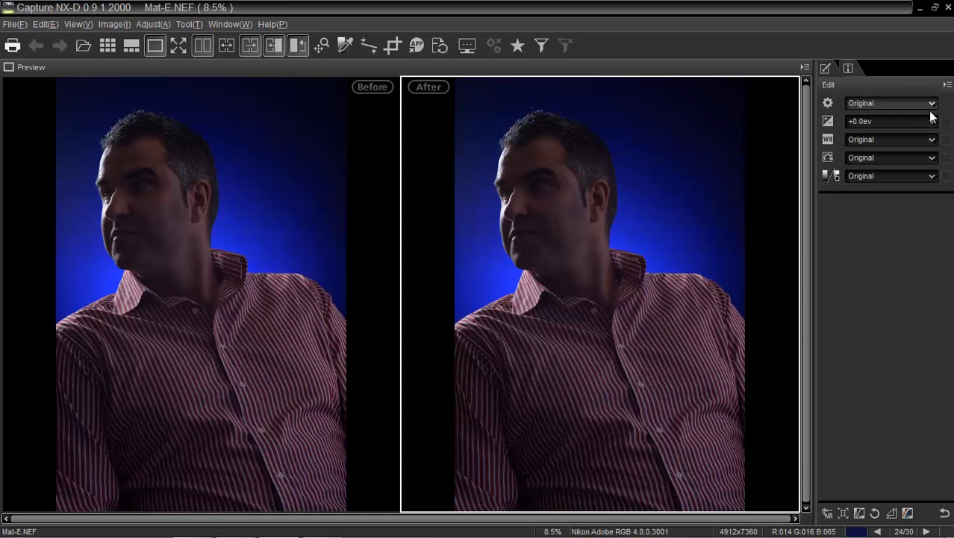
Leave exposure compensation unchanged and list the Picture Control style presets
{"action": "left_click", "coordinate": [932, 121]}
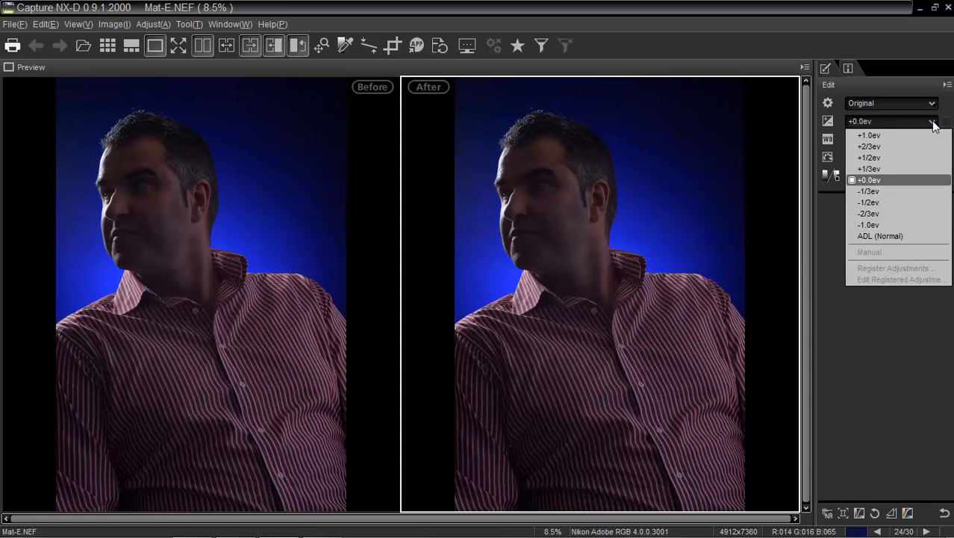
{"action": "left_click", "coordinate": [869, 180]}
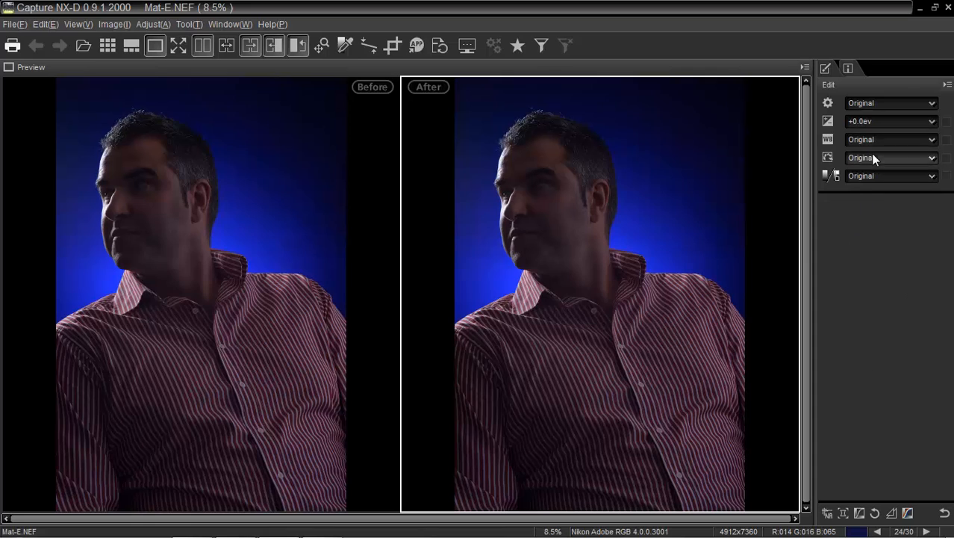
{"action": "left_click", "coordinate": [891, 157]}
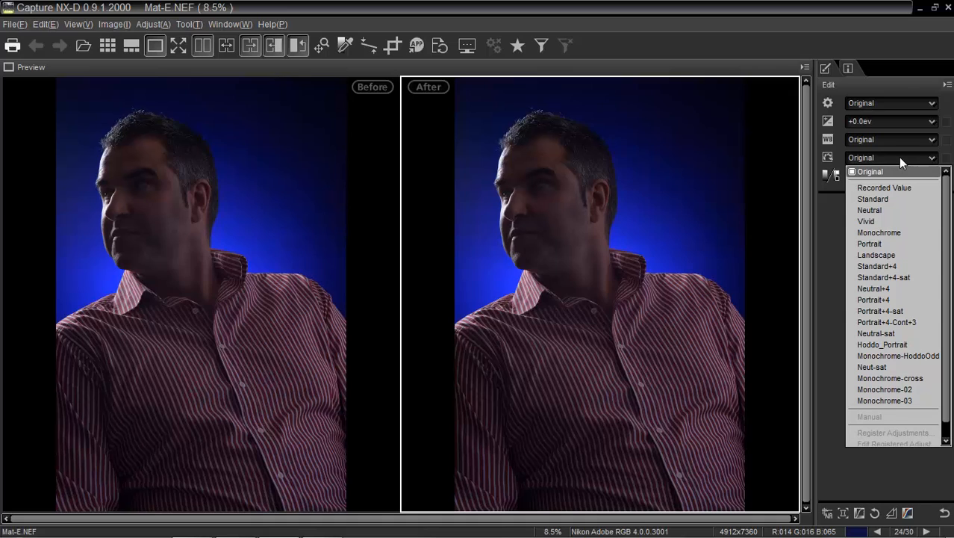
{"action": "mouse_move", "coordinate": [880, 232]}
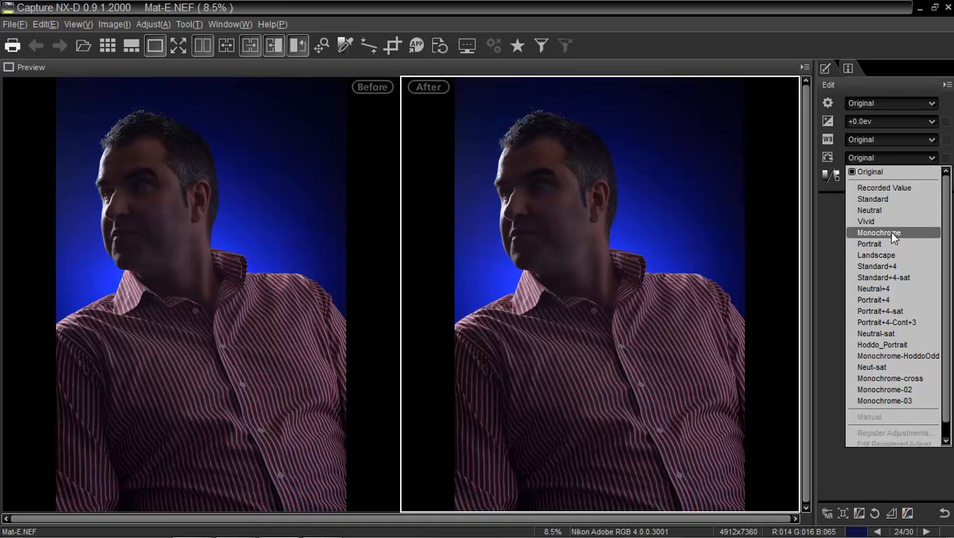
{"action": "left_click", "coordinate": [879, 232]}
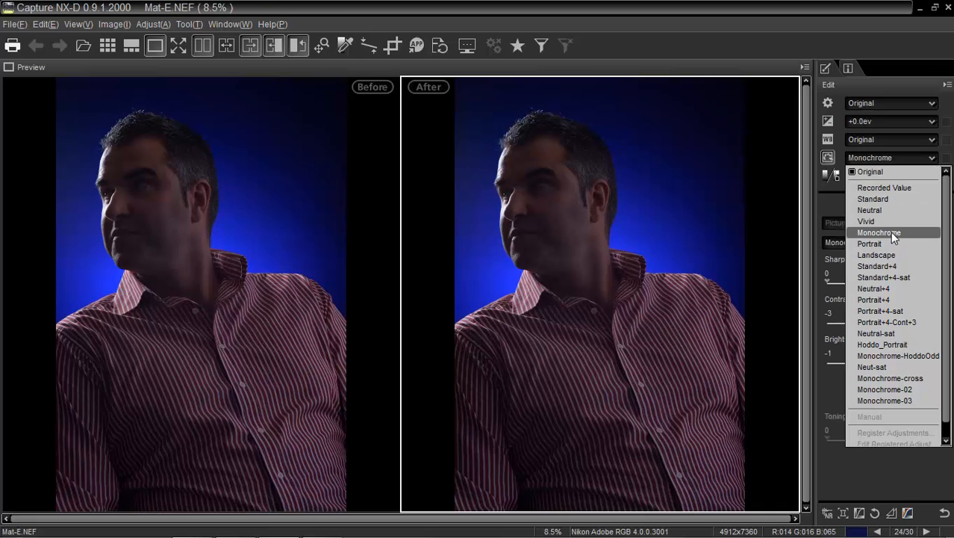
{"action": "left_click", "coordinate": [879, 232]}
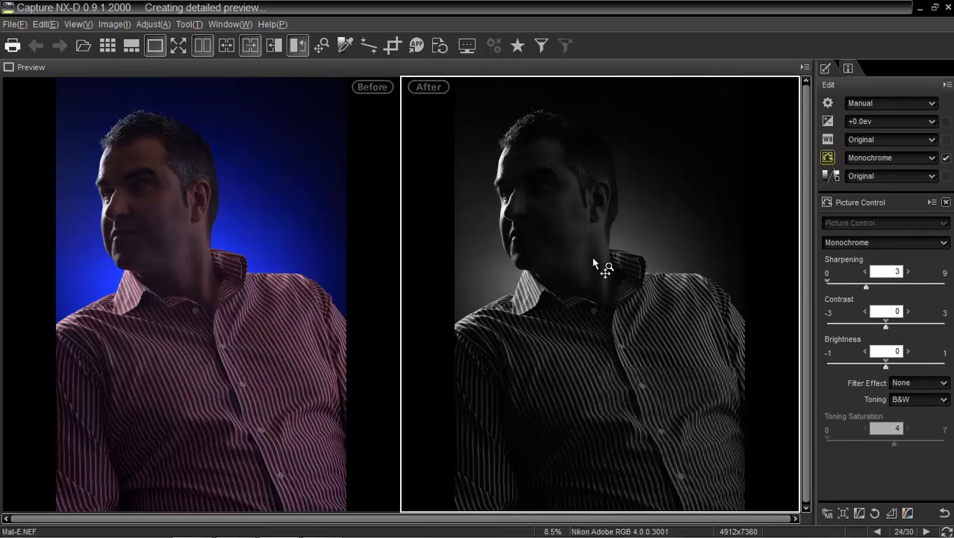
{"action": "mouse_move", "coordinate": [650, 335]}
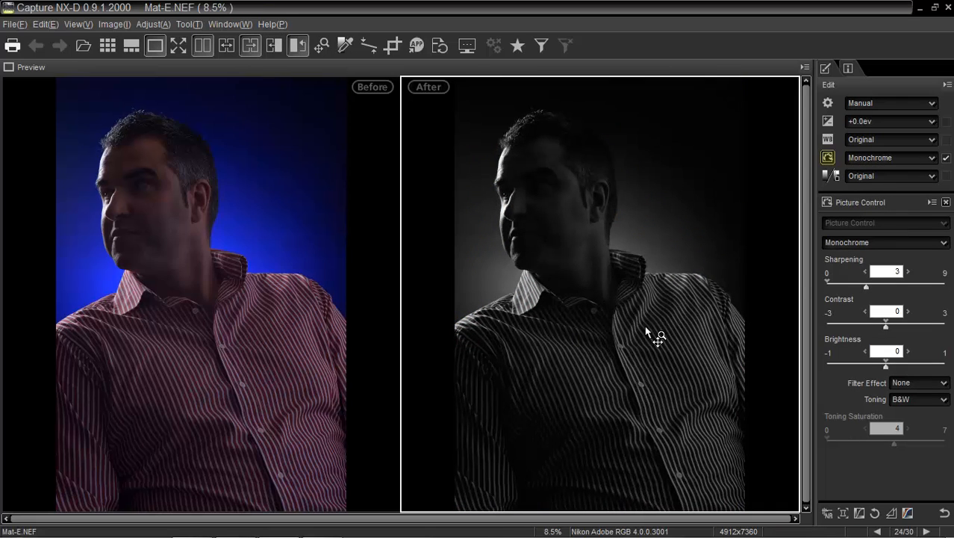
{"action": "mouse_move", "coordinate": [545, 216]}
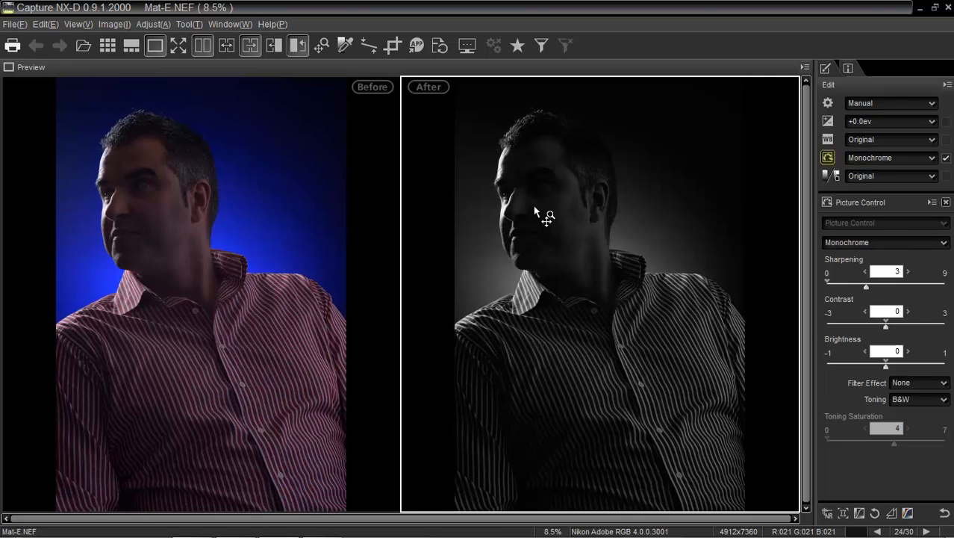
{"action": "mouse_move", "coordinate": [539, 208]}
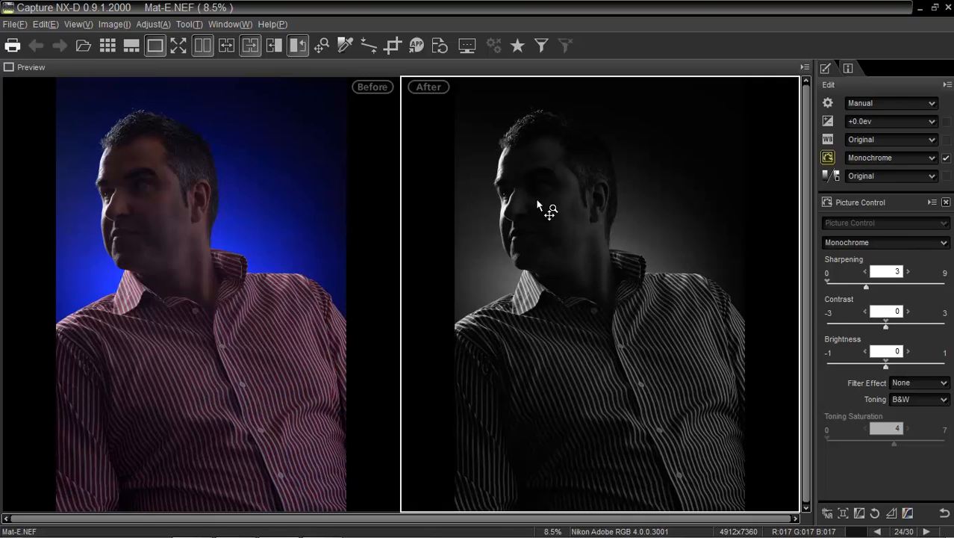
{"action": "mouse_move", "coordinate": [904, 189]}
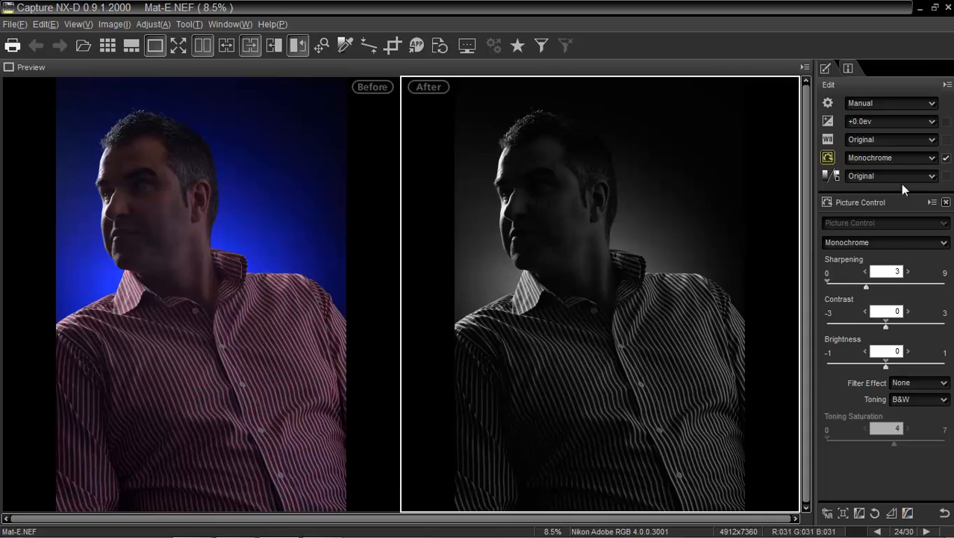
{"action": "mouse_move", "coordinate": [831, 179]}
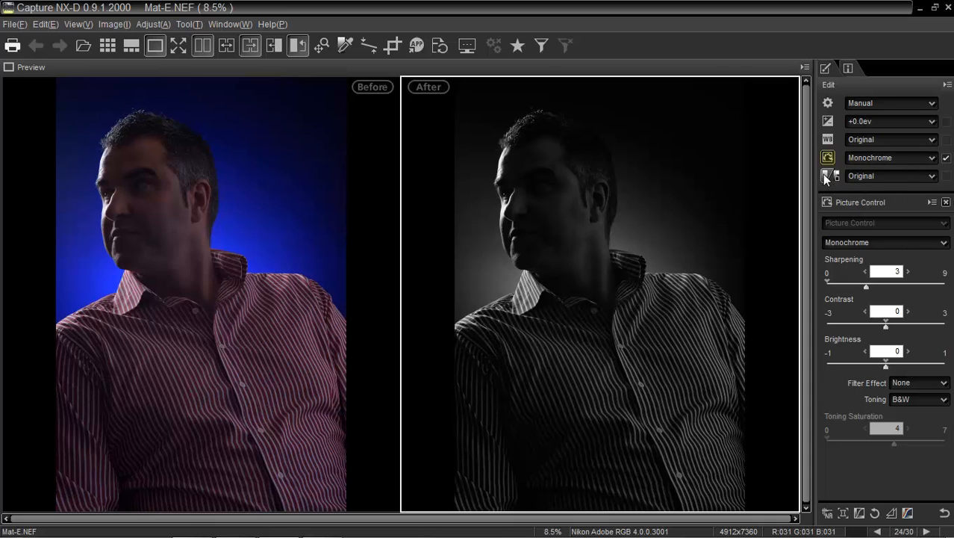
{"action": "mouse_move", "coordinate": [828, 177]}
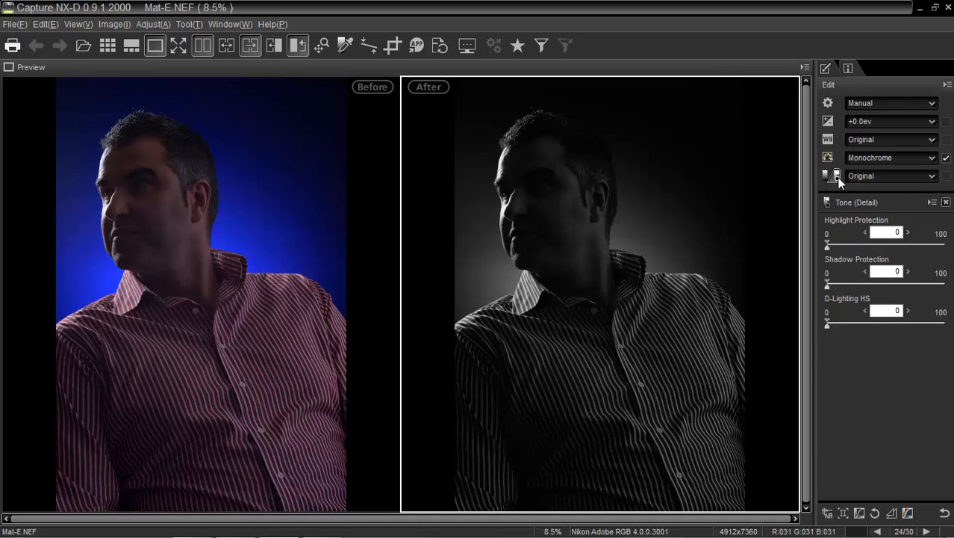
{"action": "mouse_move", "coordinate": [835, 275]}
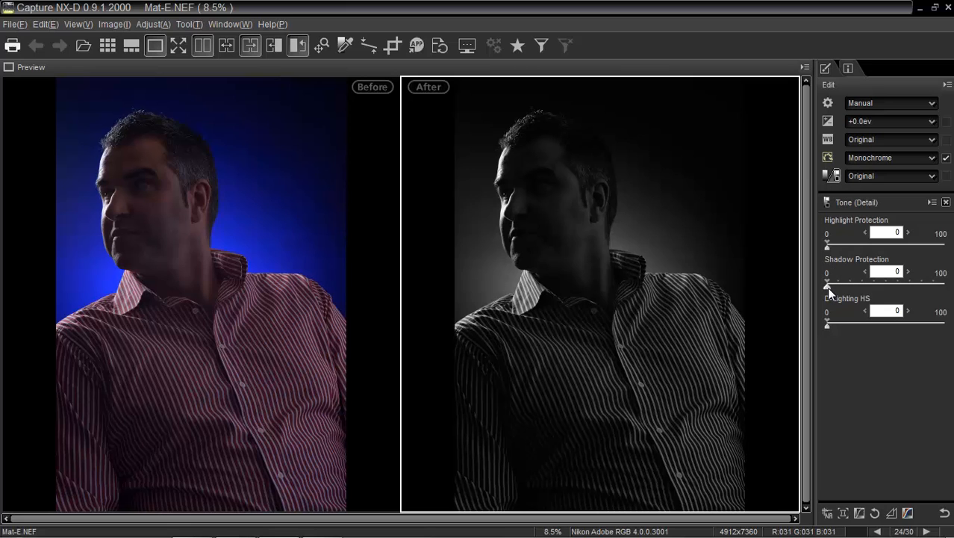
Raise Shadow Protection so the face and shirt read much brighter
{"action": "left_click_drag", "start_coordinate": [828, 282], "coordinate": [908, 283]}
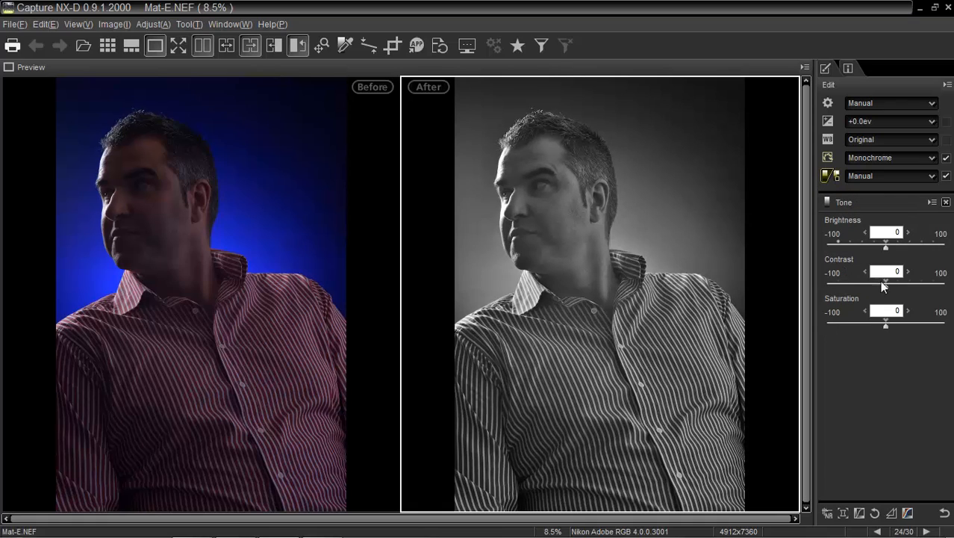
Set the portrait's Contrast slider to 40
{"action": "left_click_drag", "start_coordinate": [885, 282], "coordinate": [910, 283]}
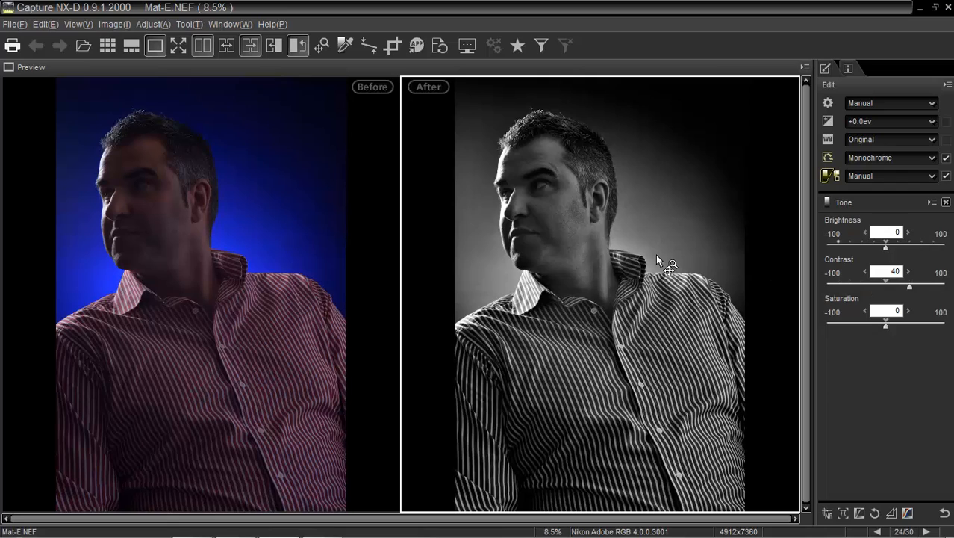
{"action": "mouse_move", "coordinate": [549, 191]}
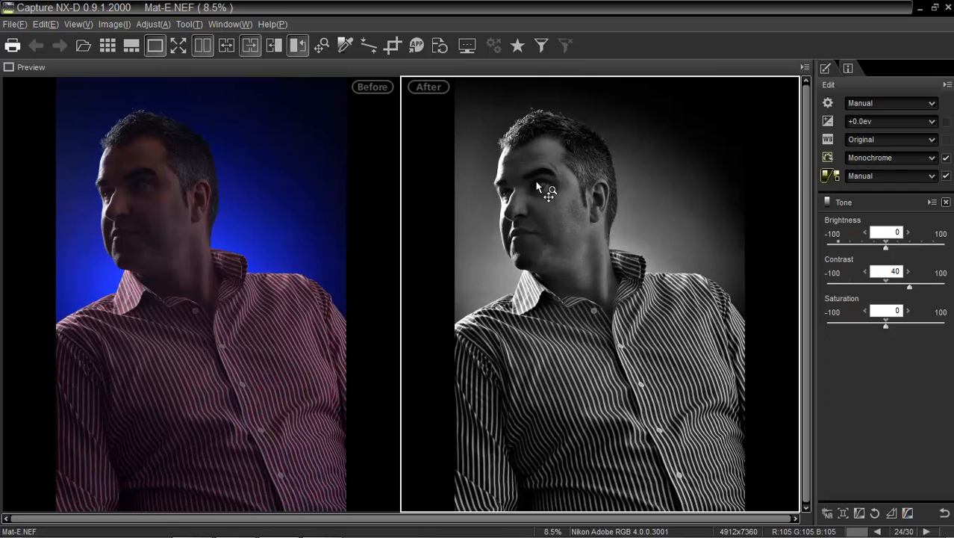
{"action": "mouse_move", "coordinate": [710, 268]}
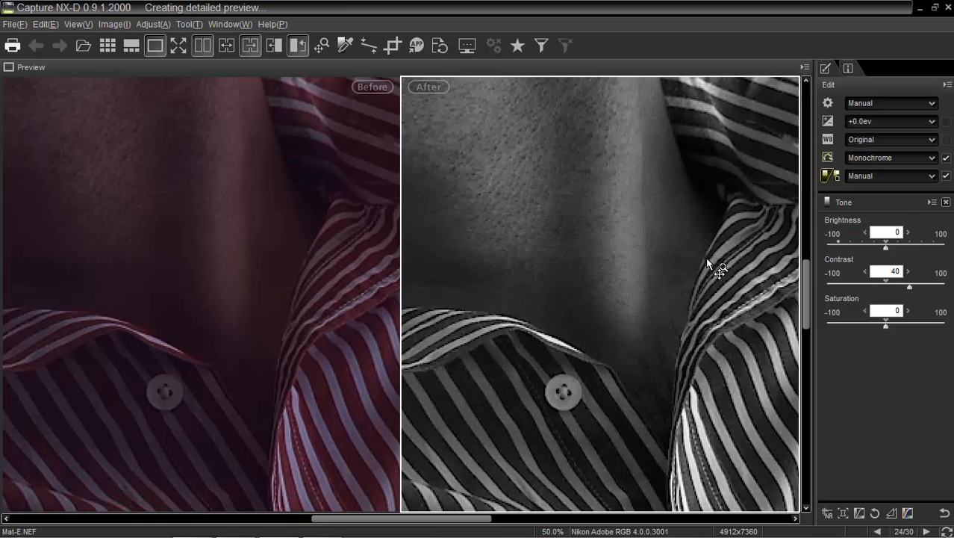
{"action": "mouse_move", "coordinate": [534, 135]}
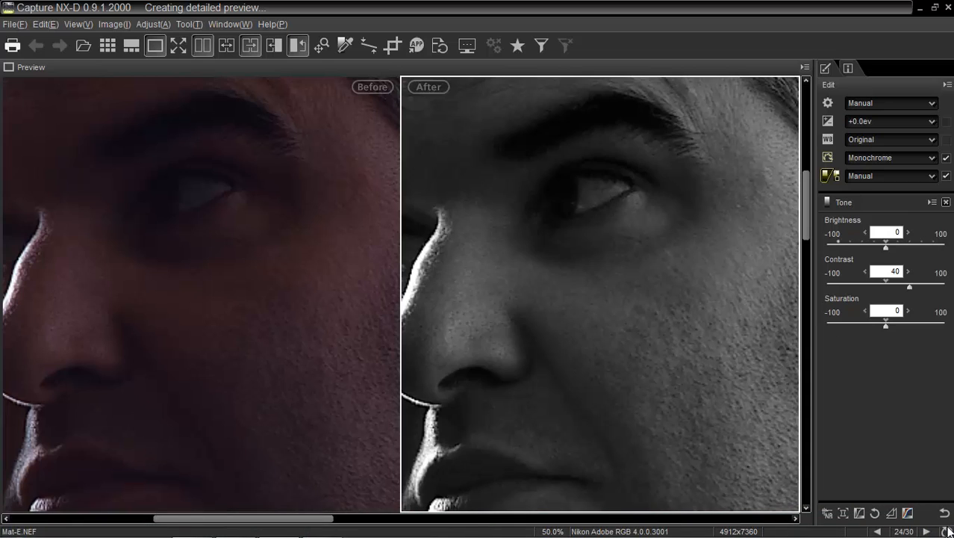
{"action": "mouse_move", "coordinate": [905, 428]}
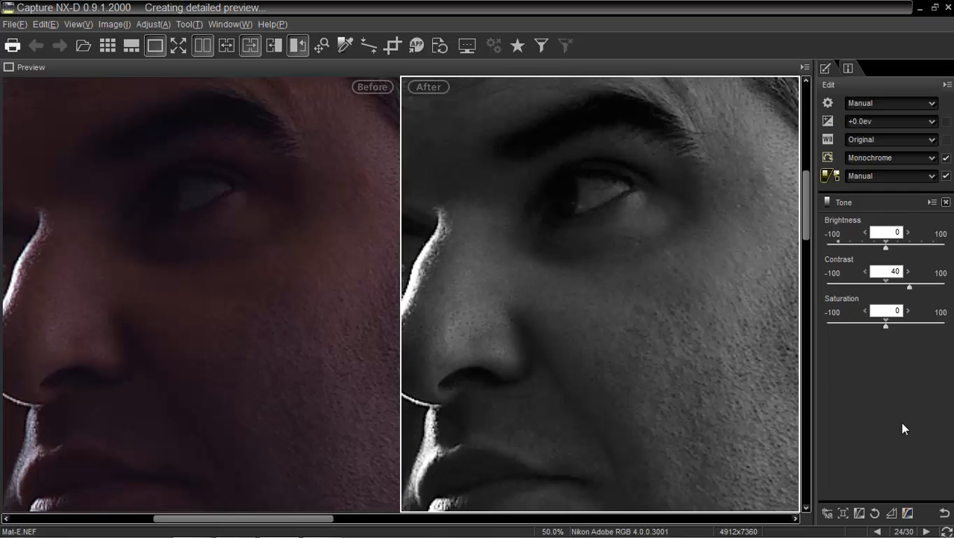
{"action": "mouse_move", "coordinate": [722, 340]}
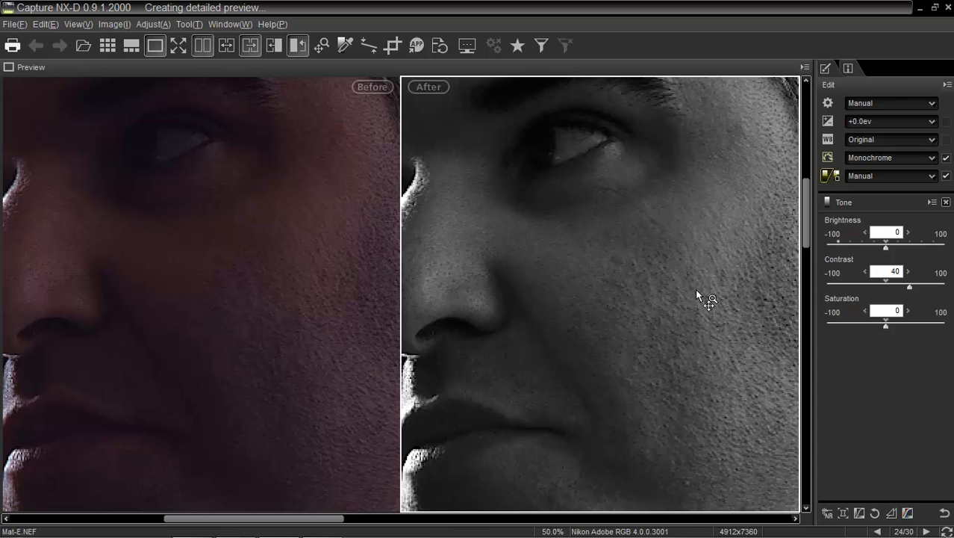
{"action": "mouse_move", "coordinate": [250, 110]}
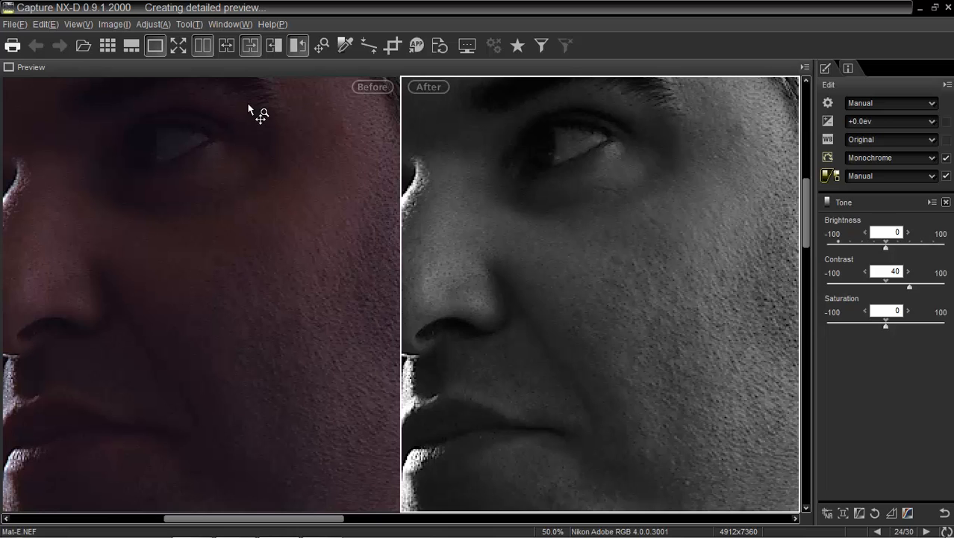
Return to single-image view with Monochrome off and contrast raised to 62
{"action": "left_click", "coordinate": [203, 45]}
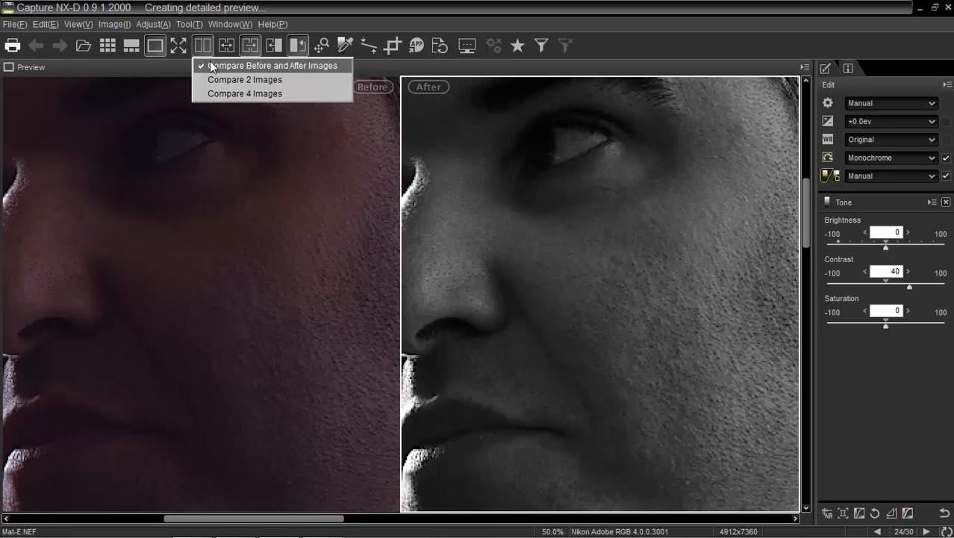
{"action": "left_click", "coordinate": [270, 65]}
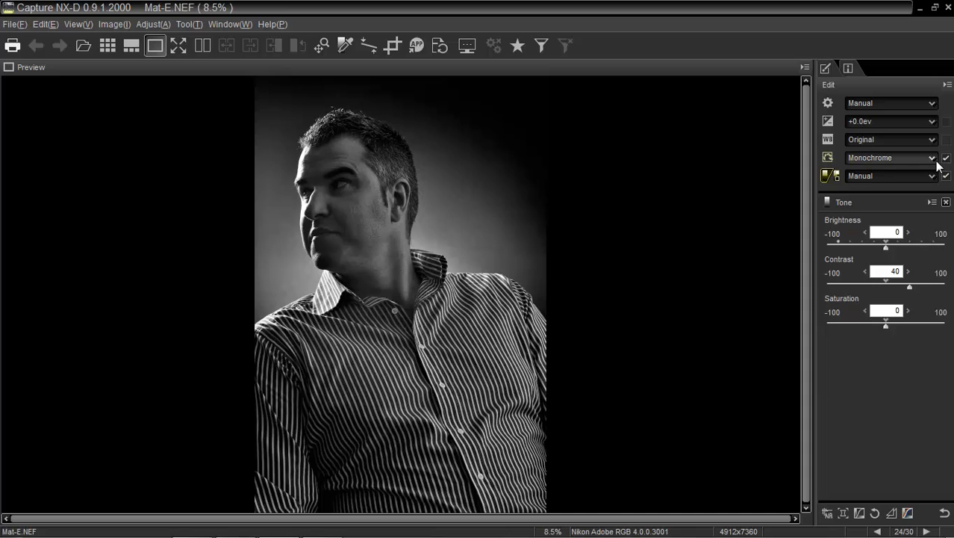
{"action": "mouse_move", "coordinate": [919, 185]}
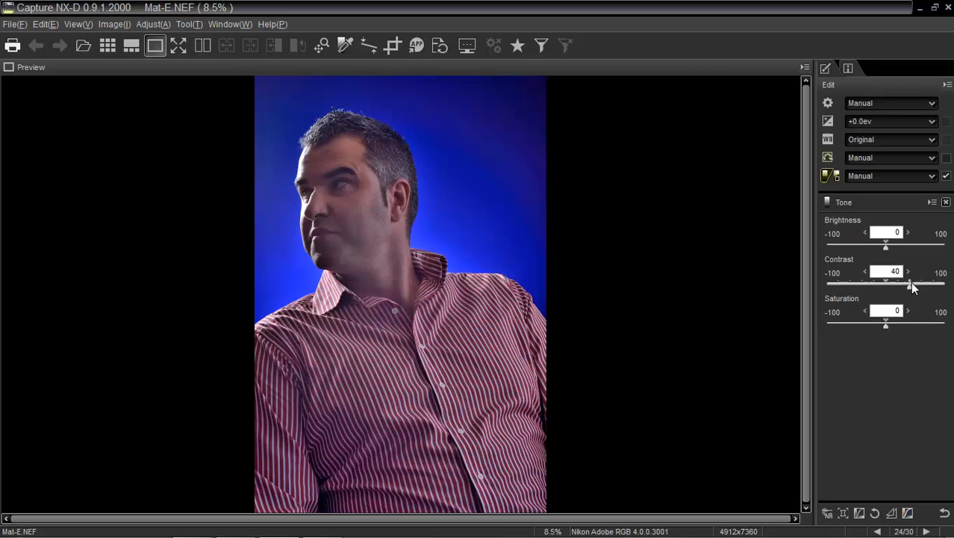
{"action": "left_click_drag", "start_coordinate": [886, 282], "coordinate": [912, 283]}
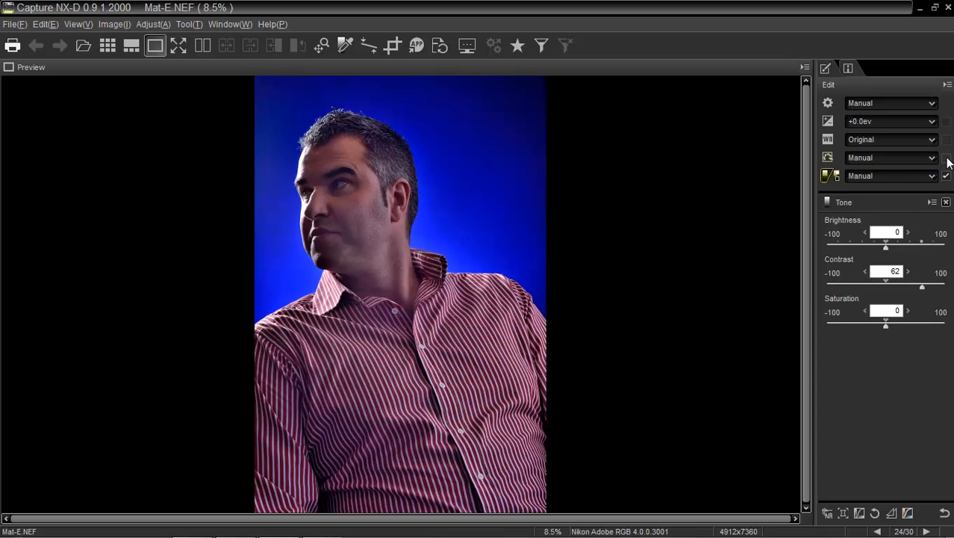
Re-enable the Monochrome Picture Control and return contrast to 40
{"action": "left_click", "coordinate": [890, 157]}
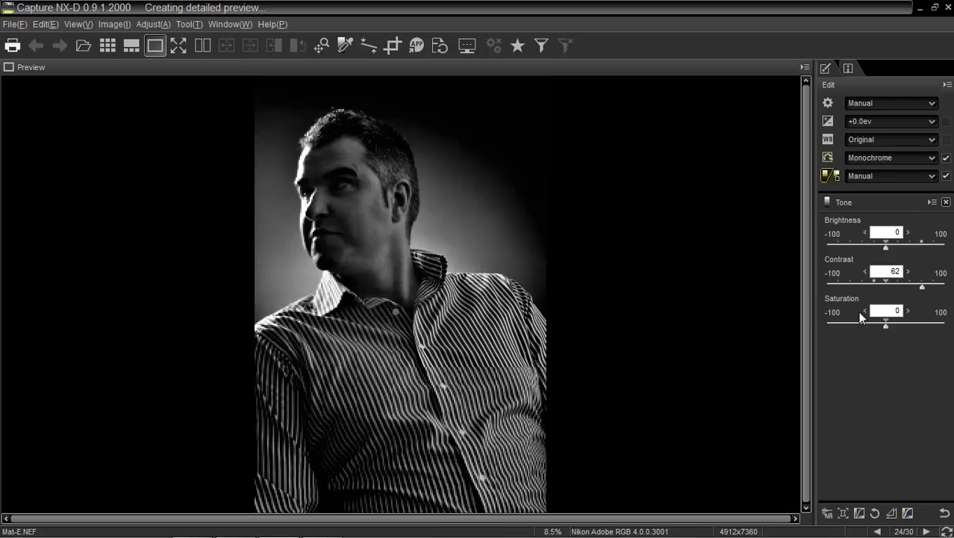
{"action": "left_click_drag", "start_coordinate": [922, 286], "coordinate": [886, 286]}
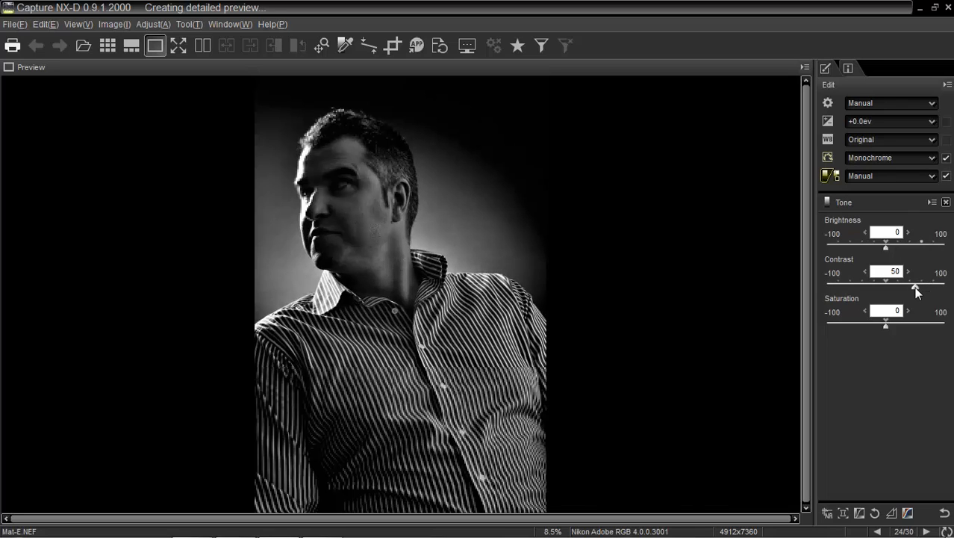
{"action": "left_click", "coordinate": [866, 272]}
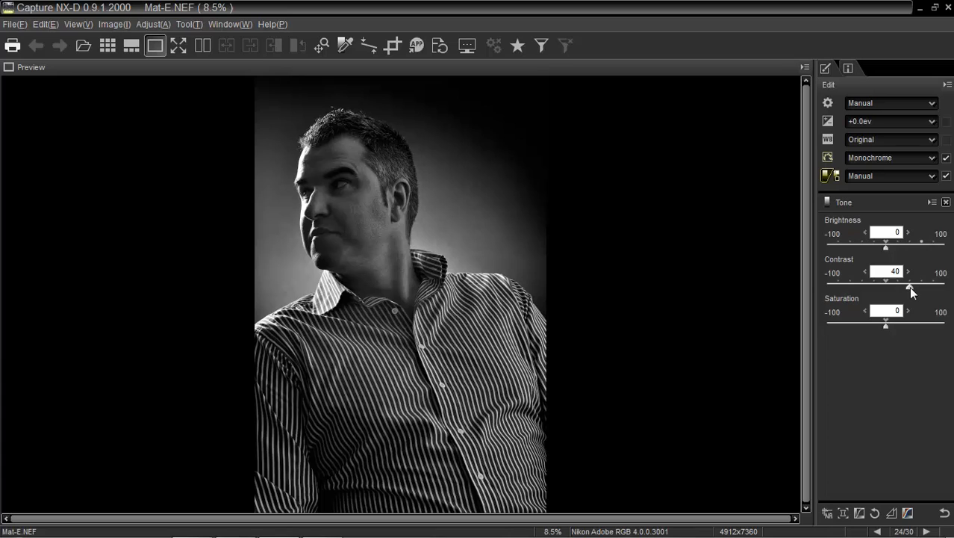
{"action": "mouse_move", "coordinate": [803, 377]}
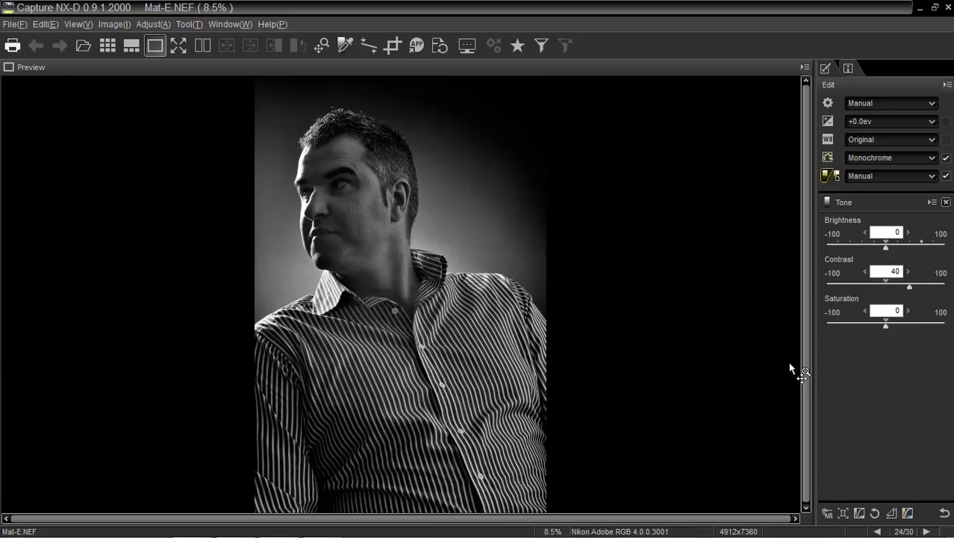